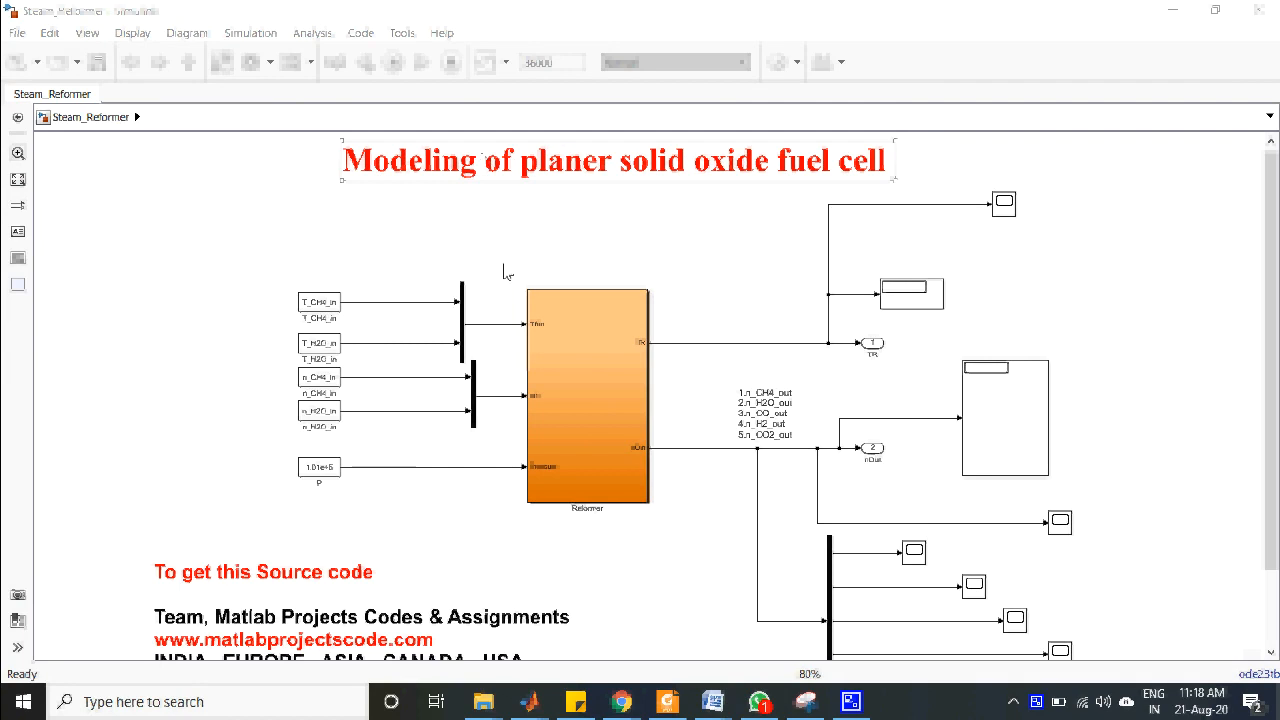
Run the Steam_Reformer simulation so its display blocks fill with output values
scroll("down", 3)
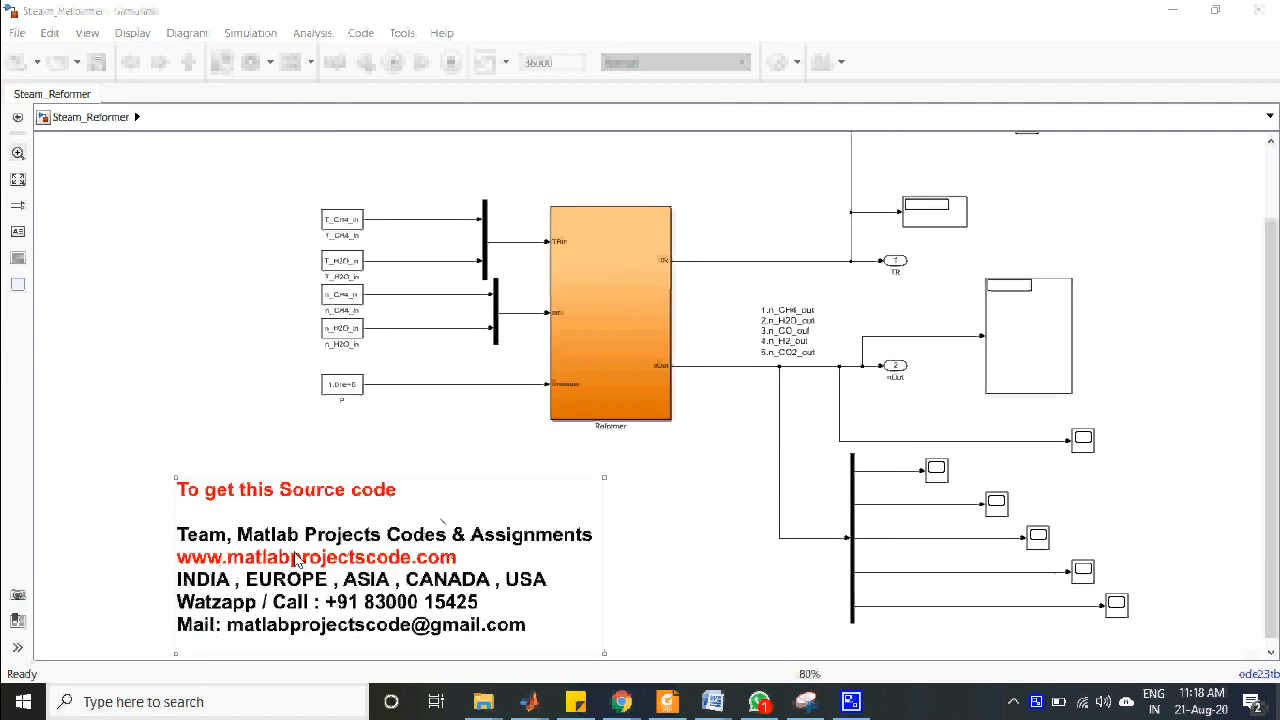
left_click(390, 564)
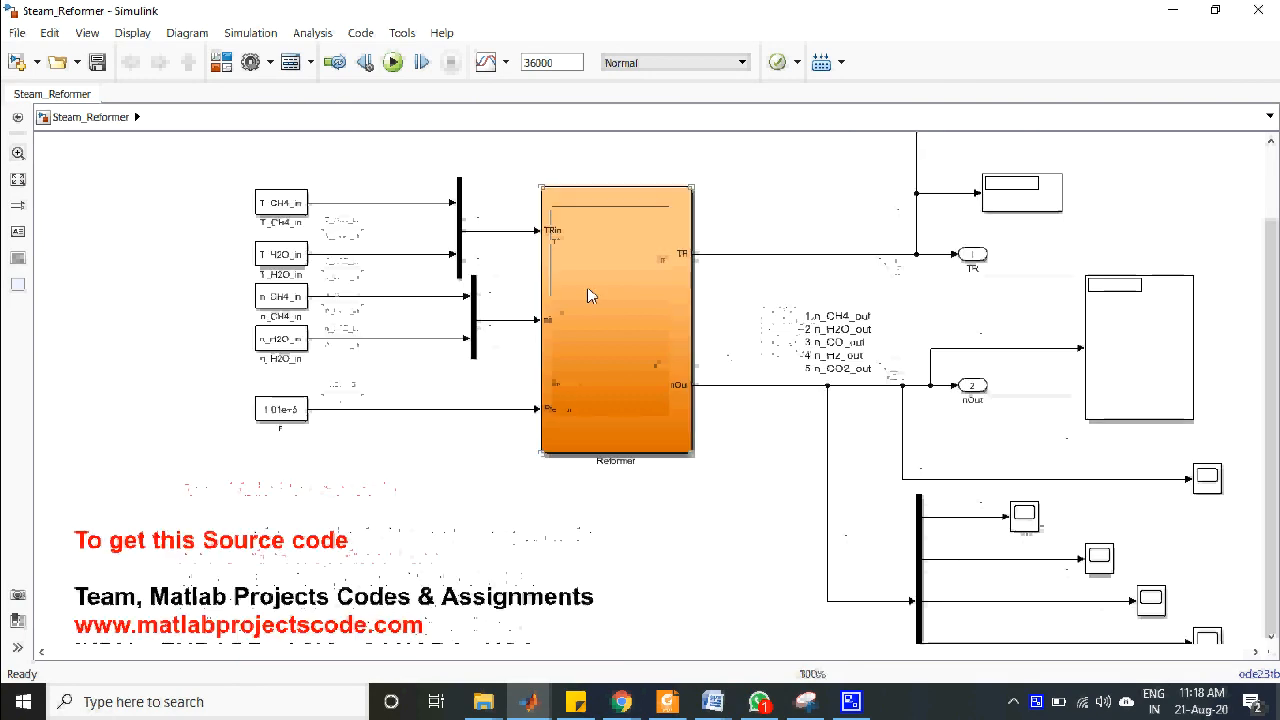
double_click(616, 320)
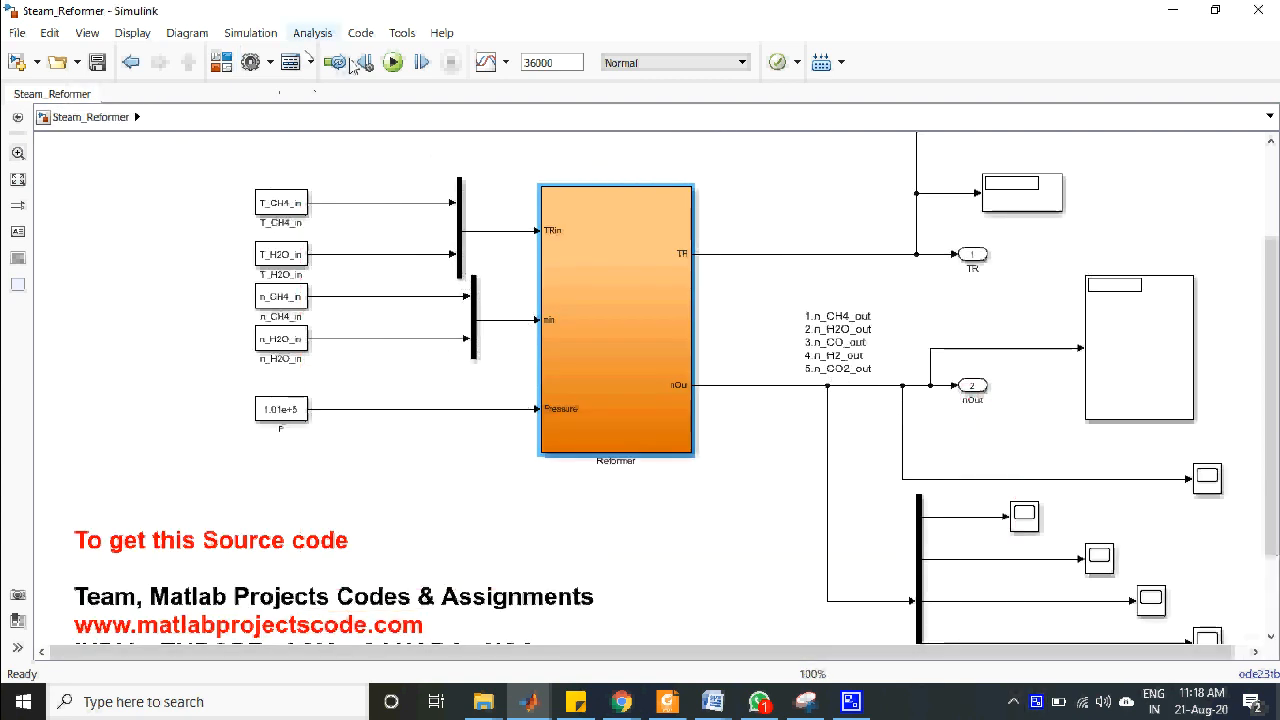
left_click(392, 62)
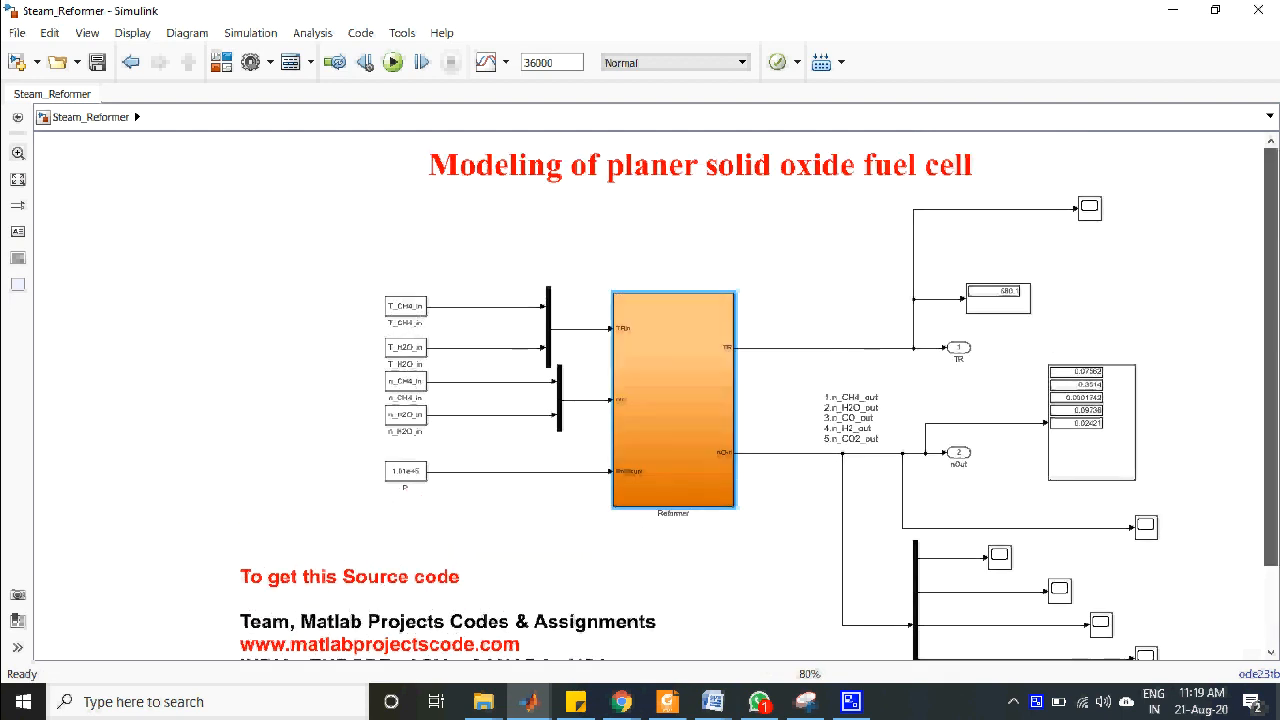
Bring up the Scope block's plot window showing the decaying curve
left_click(1088, 208)
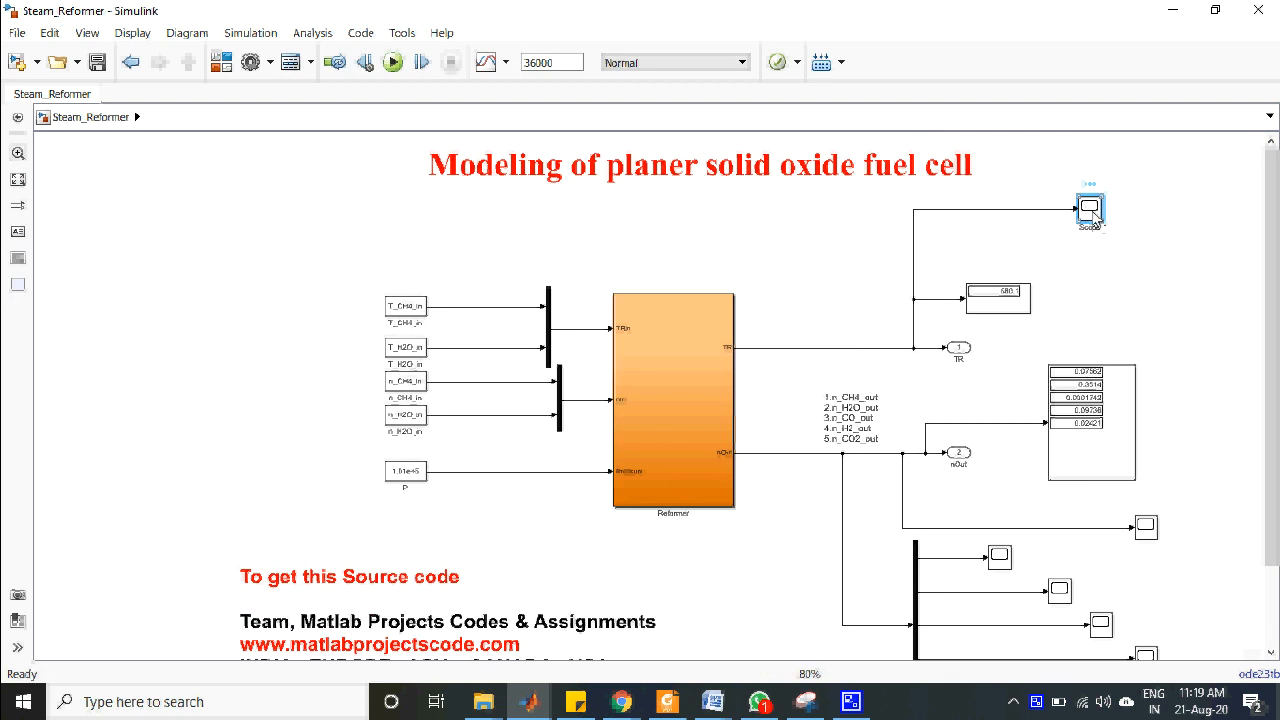
double_click(1090, 208)
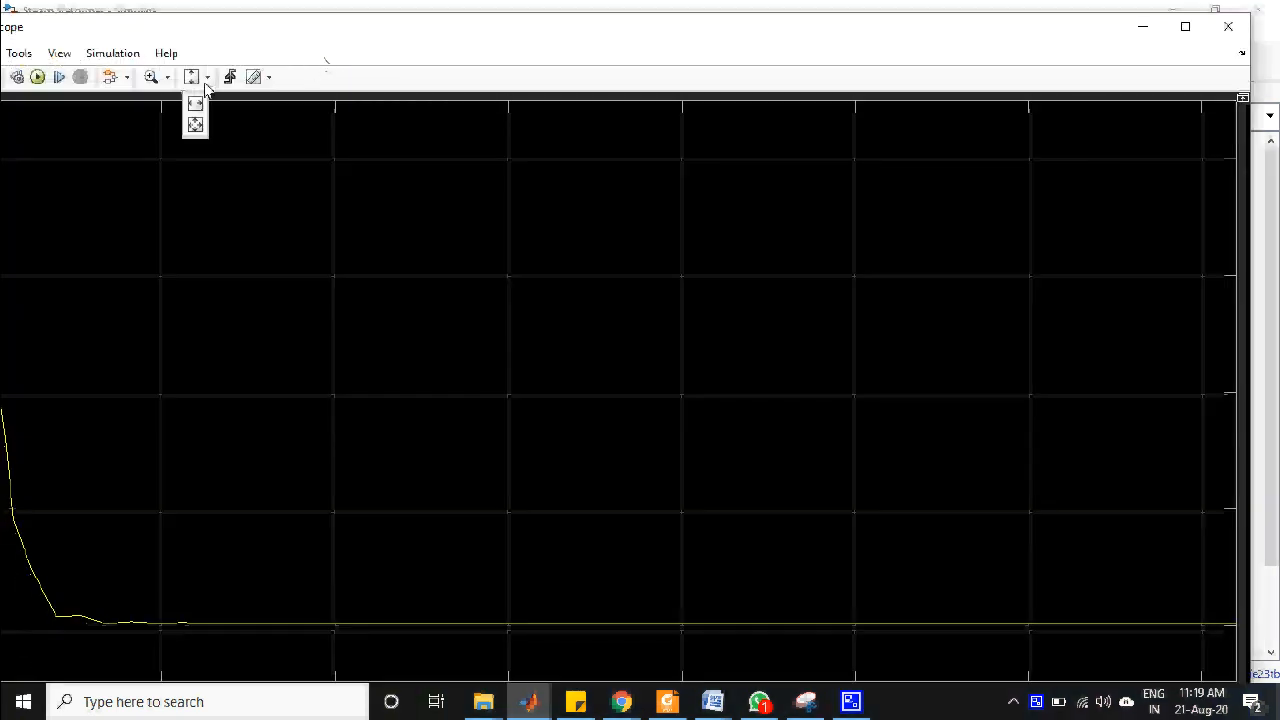